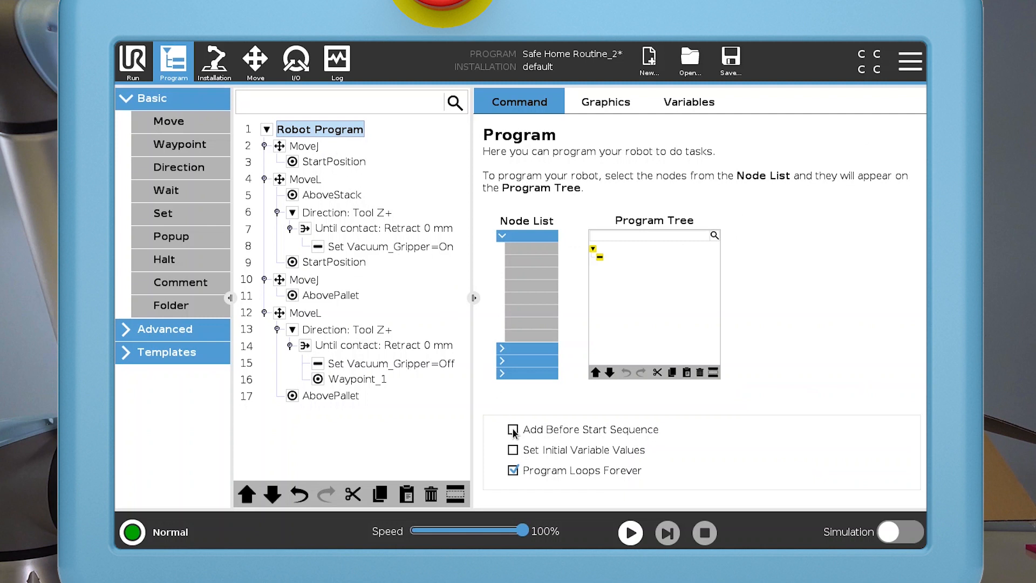
# - Enable the Before Start Sequence option on the Program node
pyautogui.click(513, 429)
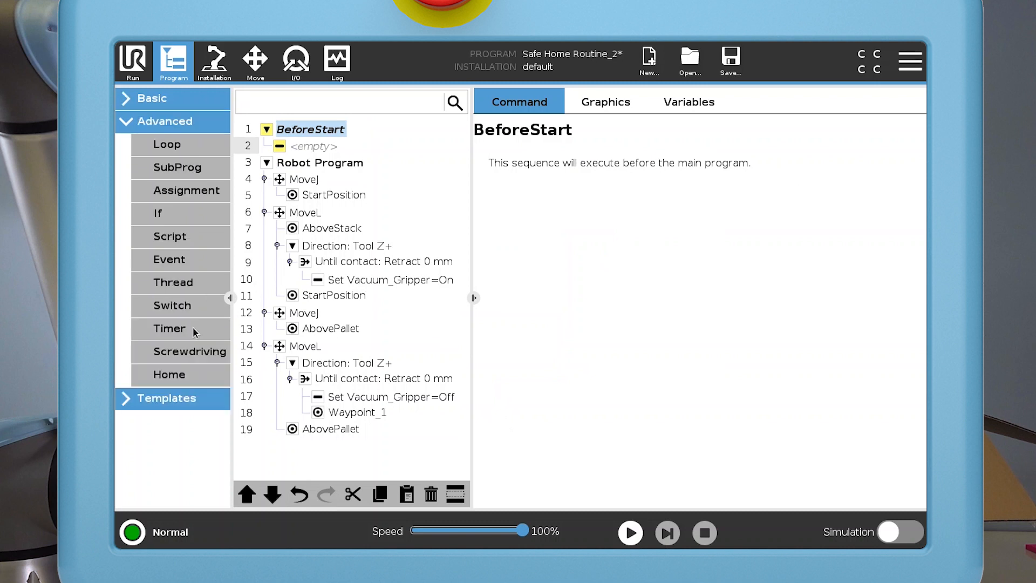
# - Insert an Assignment into BeforeStart and name its variable CurrentPos
pyautogui.click(186, 190)
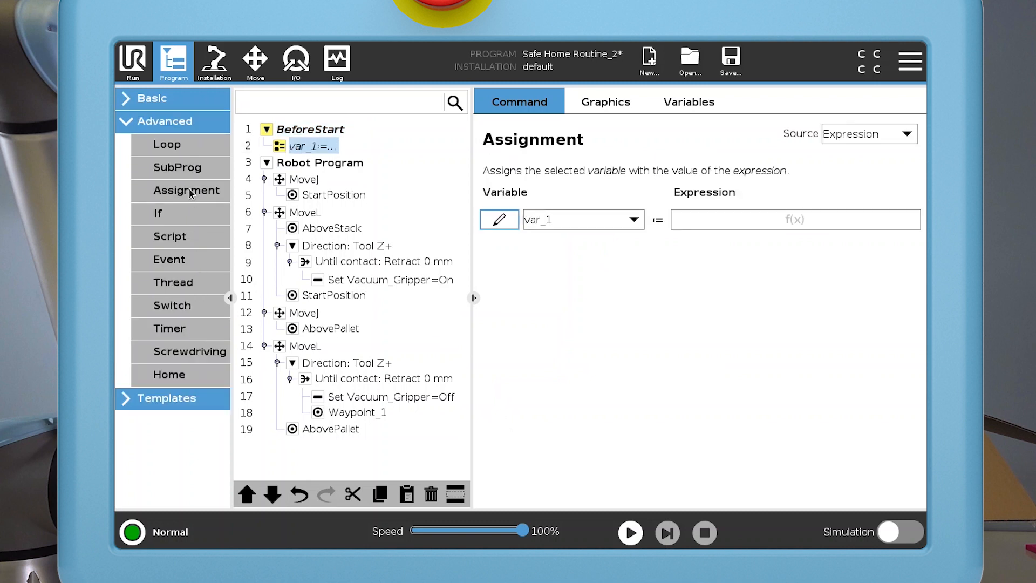
pyautogui.moveTo(509, 226)
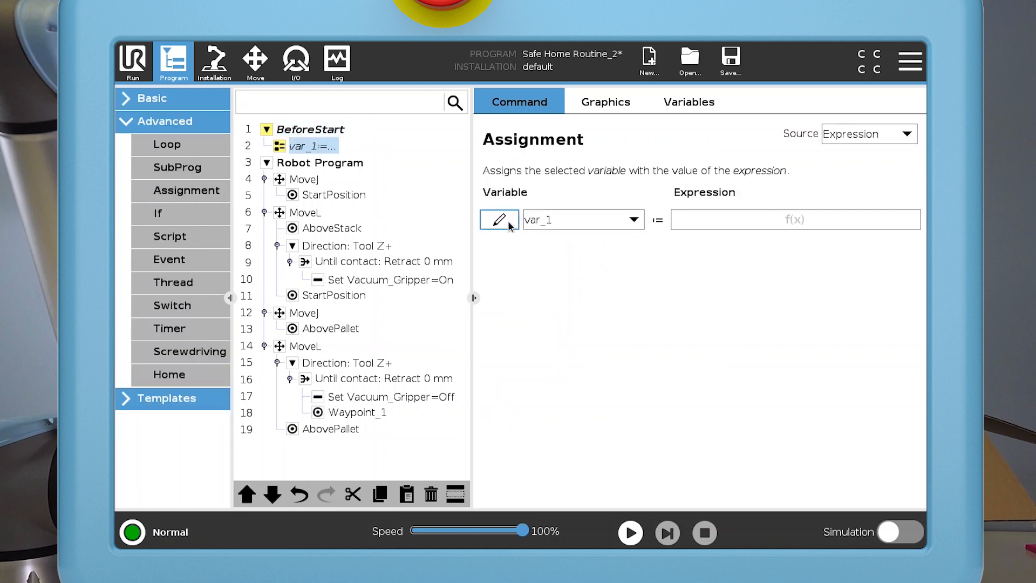
pyautogui.click(499, 220)
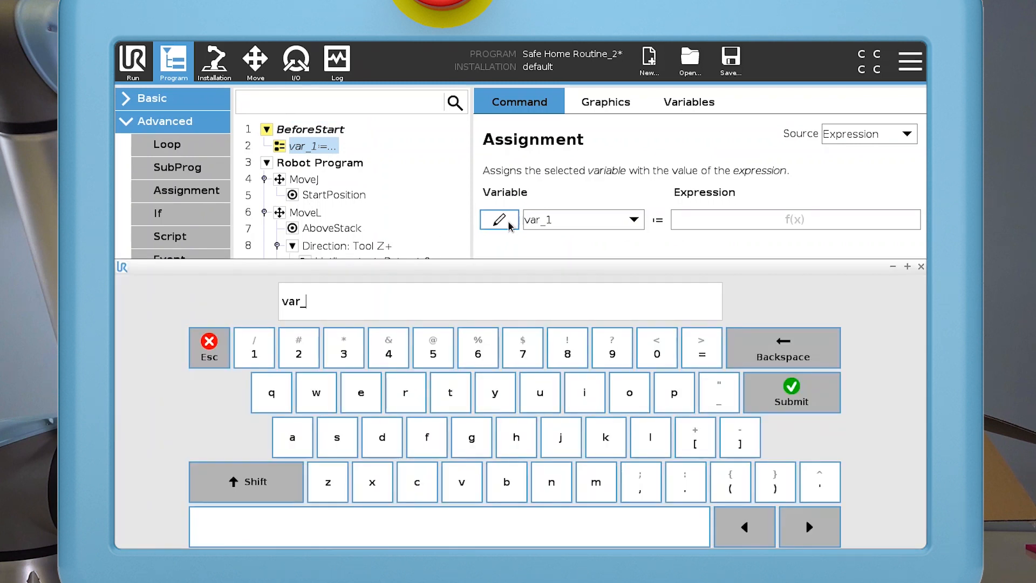
pyautogui.write('CurrentPos')
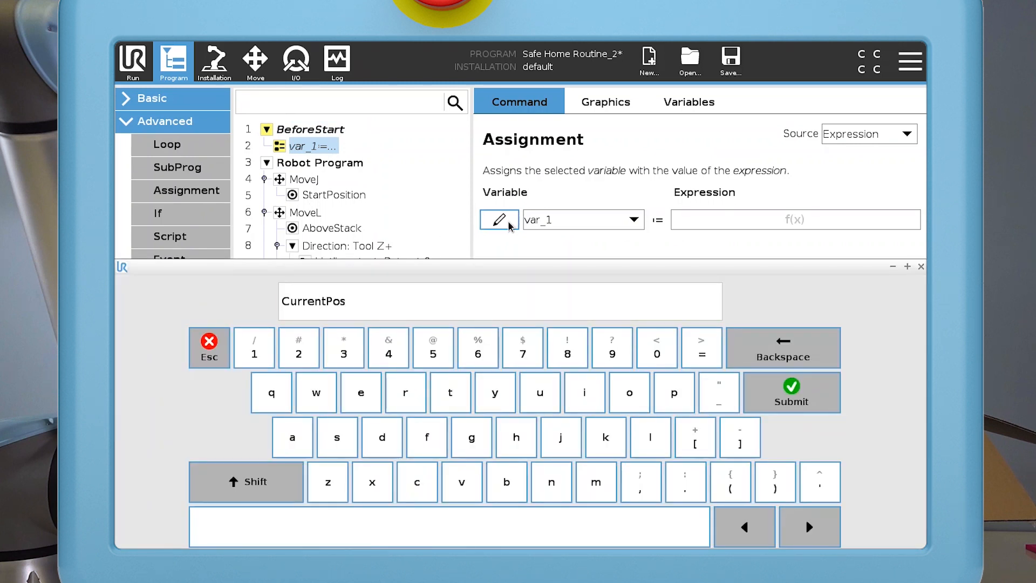
pyautogui.click(790, 391)
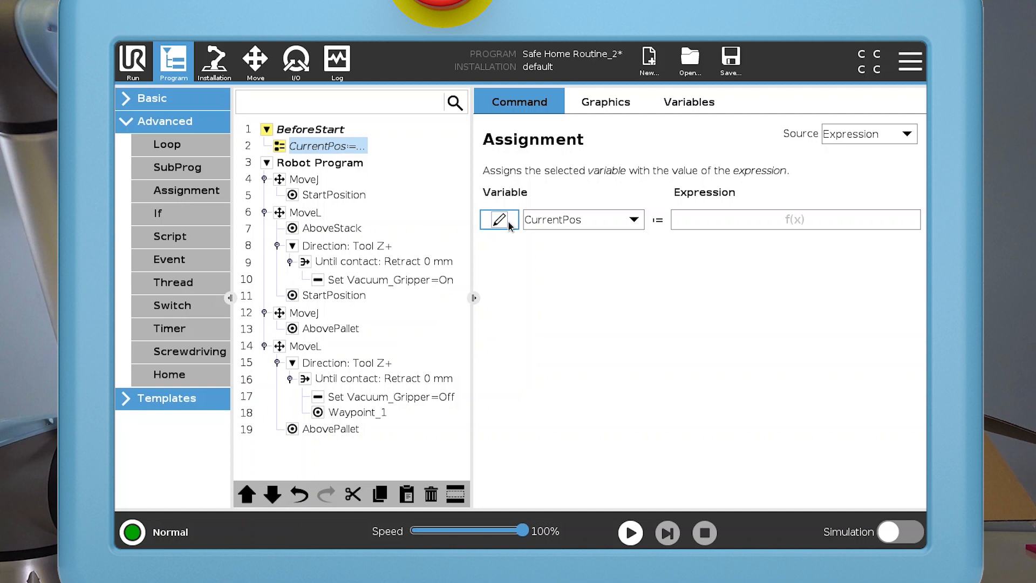
# - Set CurrentPos to get_actual_tcp_pose() via the expression editor
pyautogui.click(796, 220)
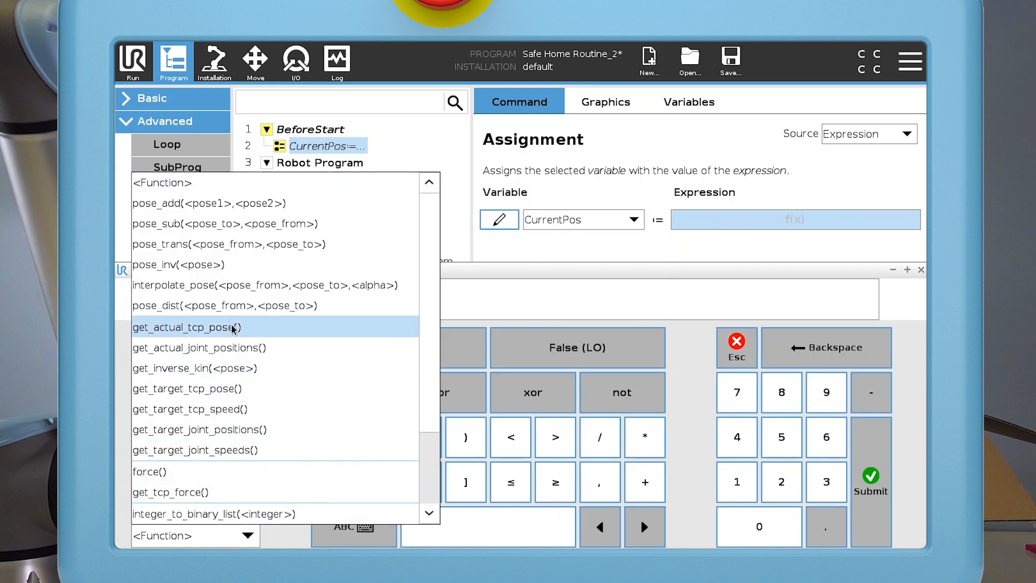
pyautogui.click(187, 327)
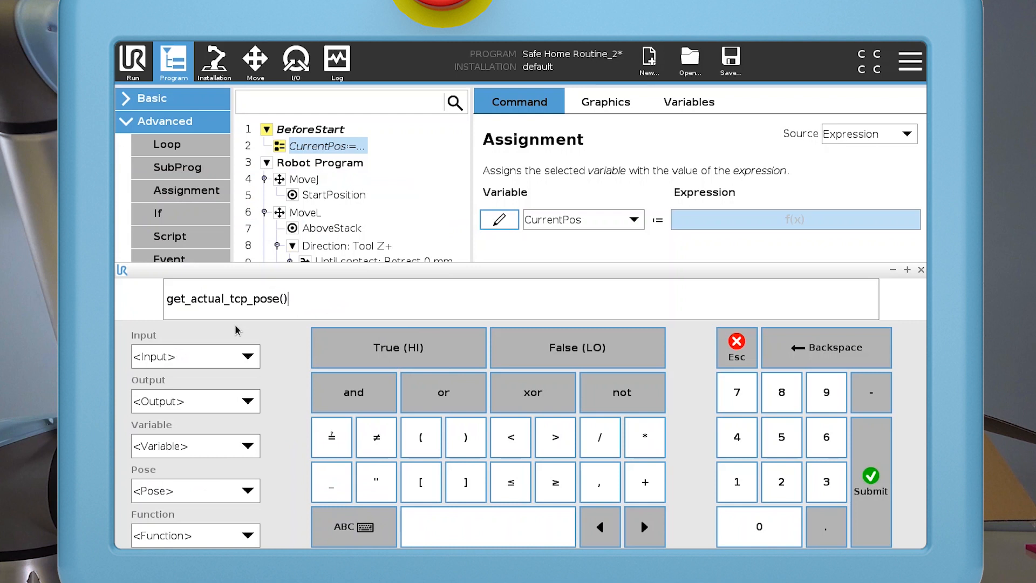
pyautogui.click(871, 480)
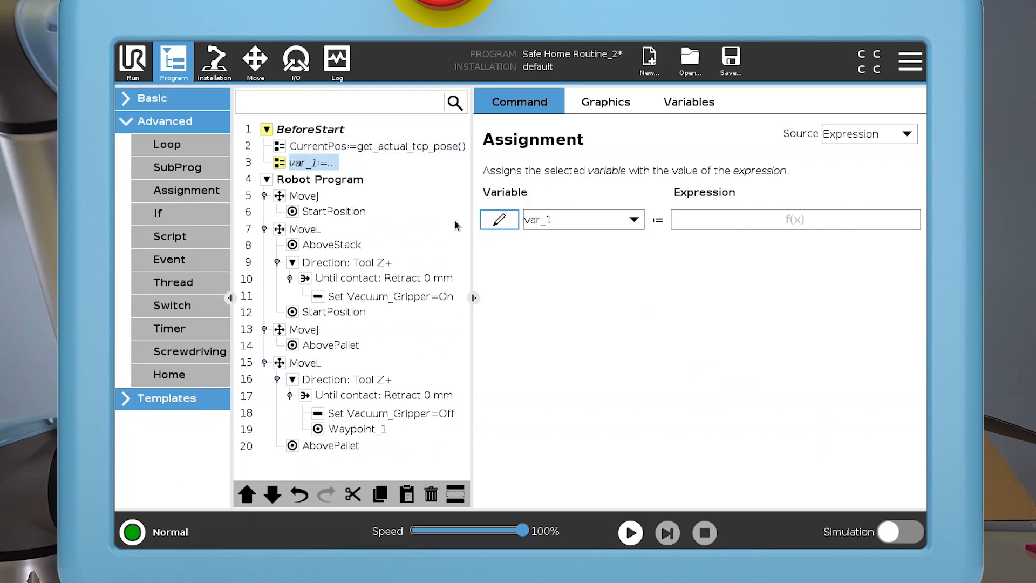
# - Name the second assignment's variable CurrentZvalue
pyautogui.click(498, 219)
pyautogui.write('CurrentZvalu')
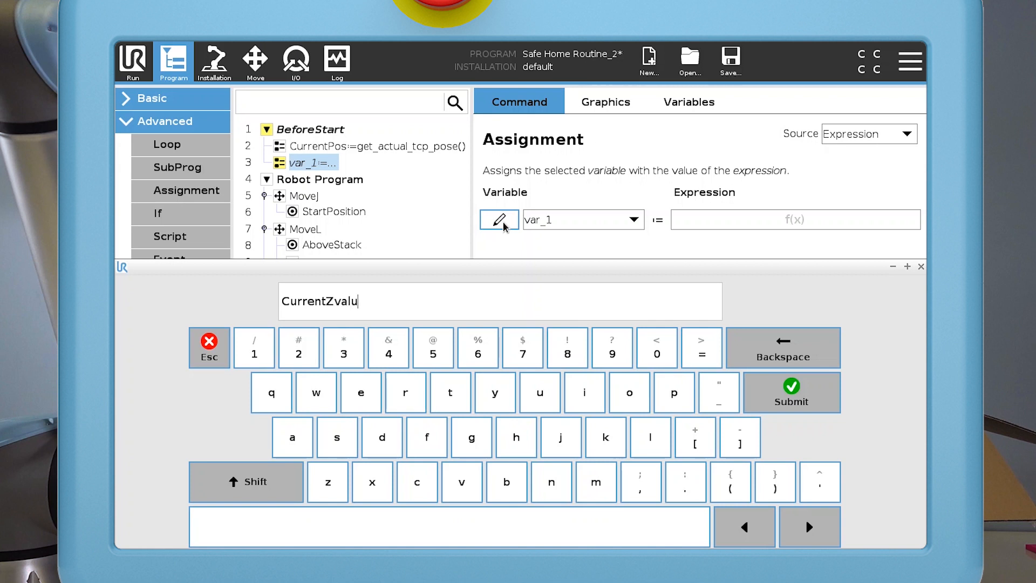
pyautogui.click(791, 392)
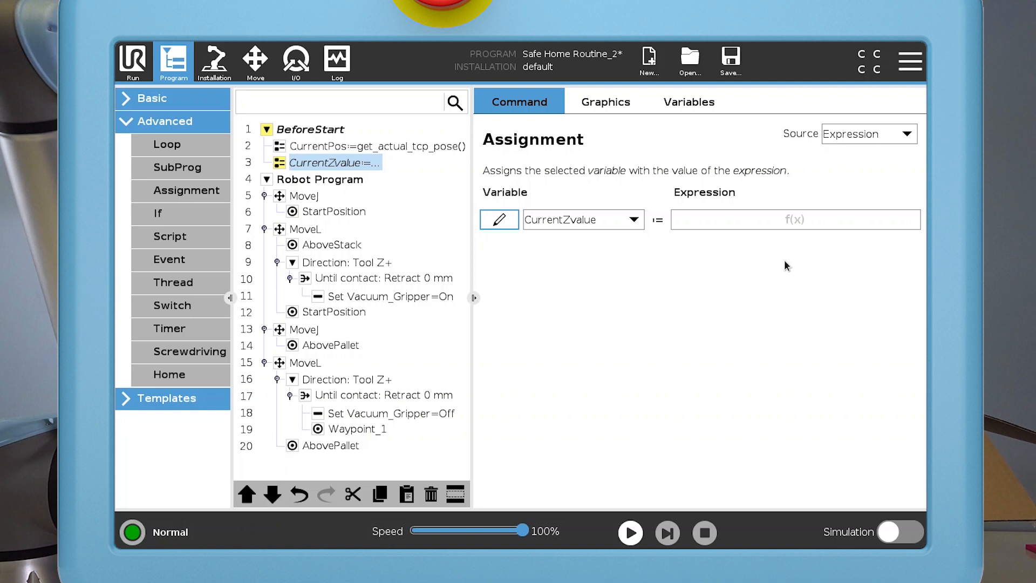
# - Set CurrentZvalue to the expression CurrentPos[2]
pyautogui.click(796, 220)
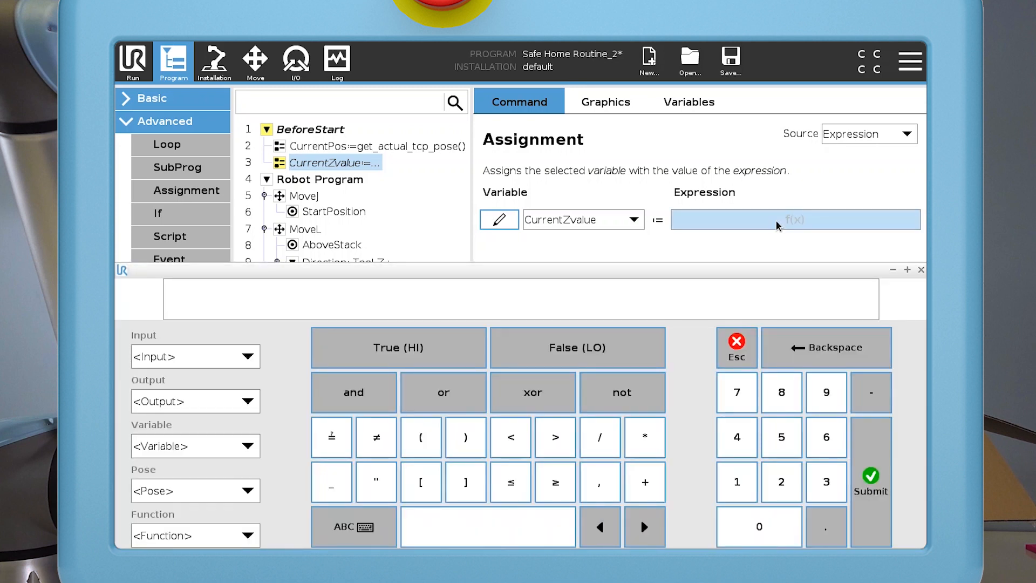
pyautogui.click(195, 446)
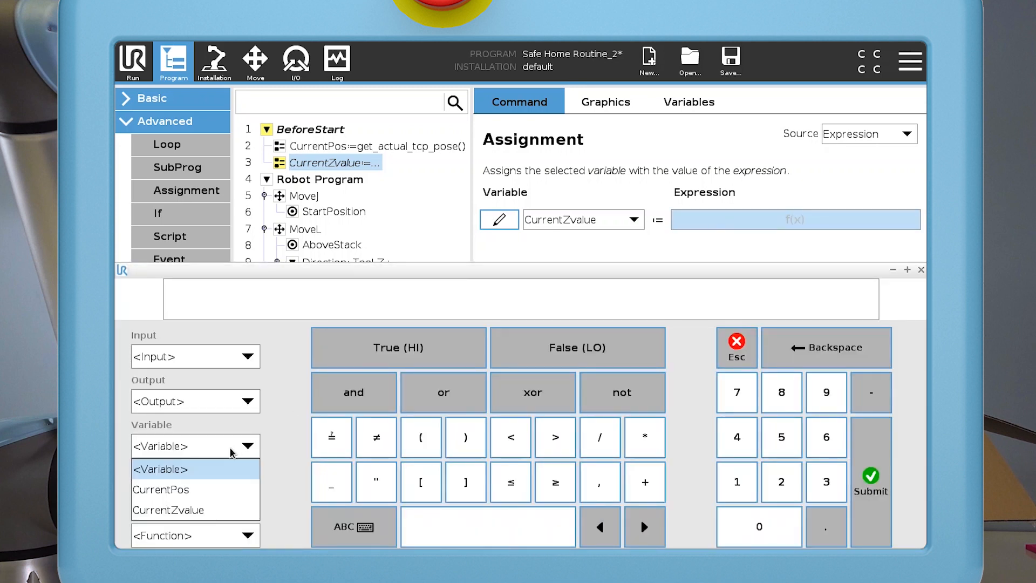
pyautogui.click(161, 490)
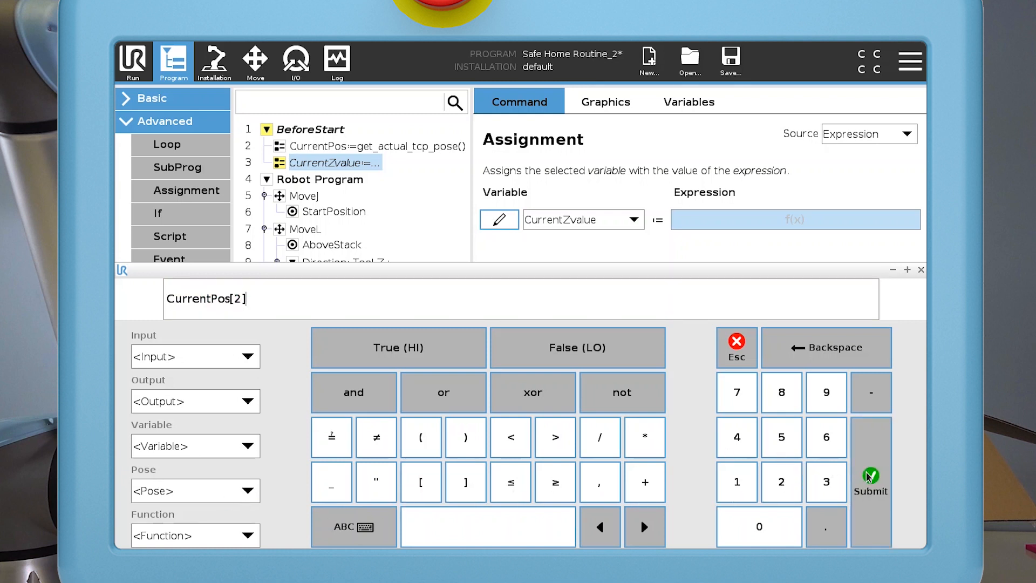
pyautogui.click(870, 481)
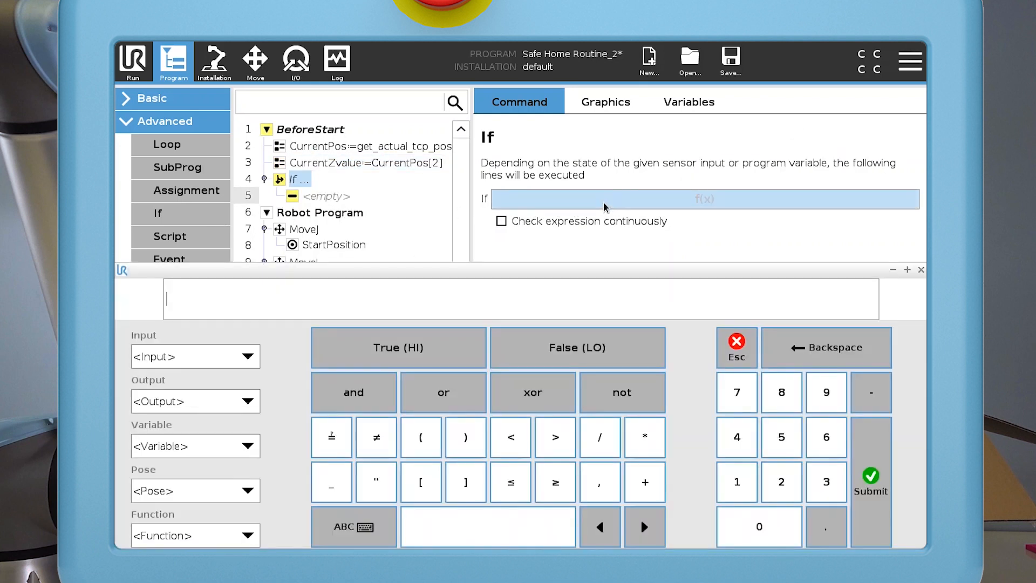
# - Enter the If condition CurrentZvalue<0.35 and submit it
pyautogui.click(196, 446)
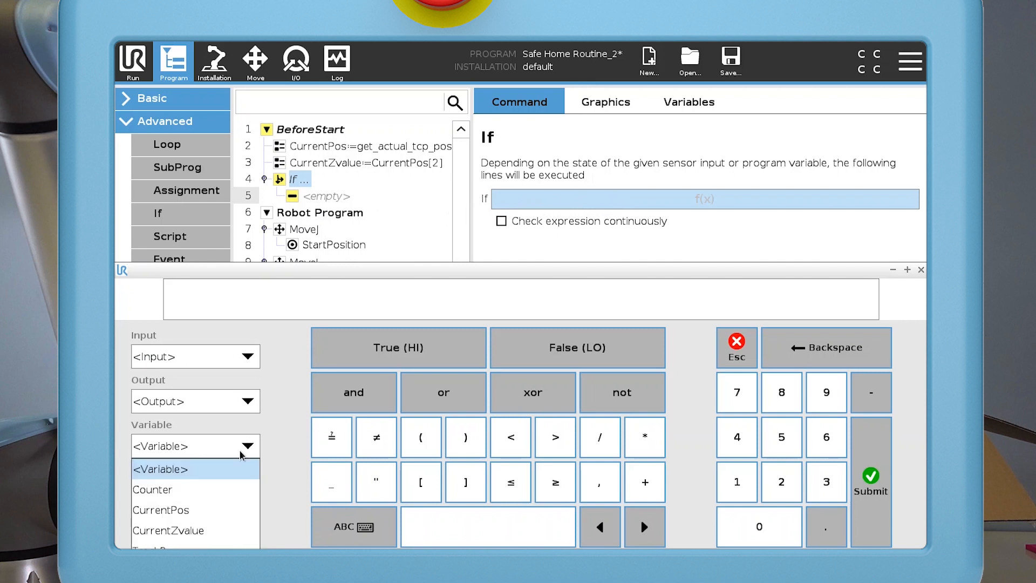
pyautogui.click(169, 531)
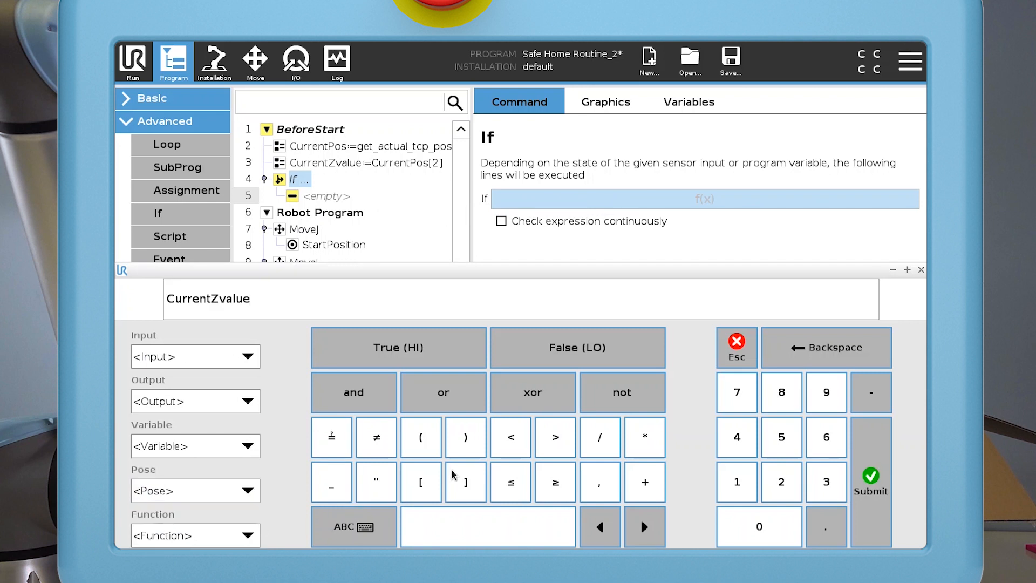
pyautogui.click(510, 437)
pyautogui.write('<0.35')
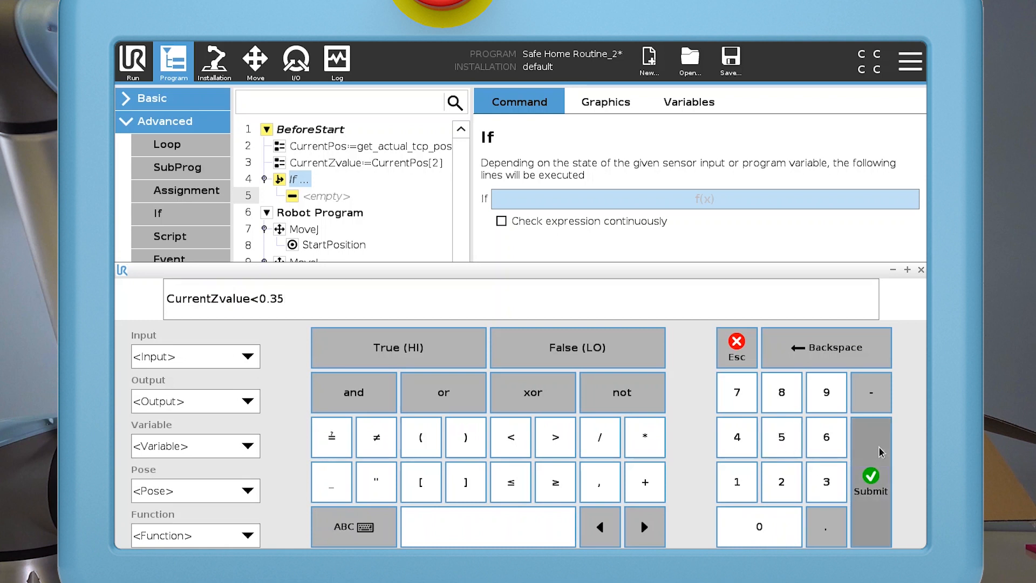
pyautogui.click(870, 482)
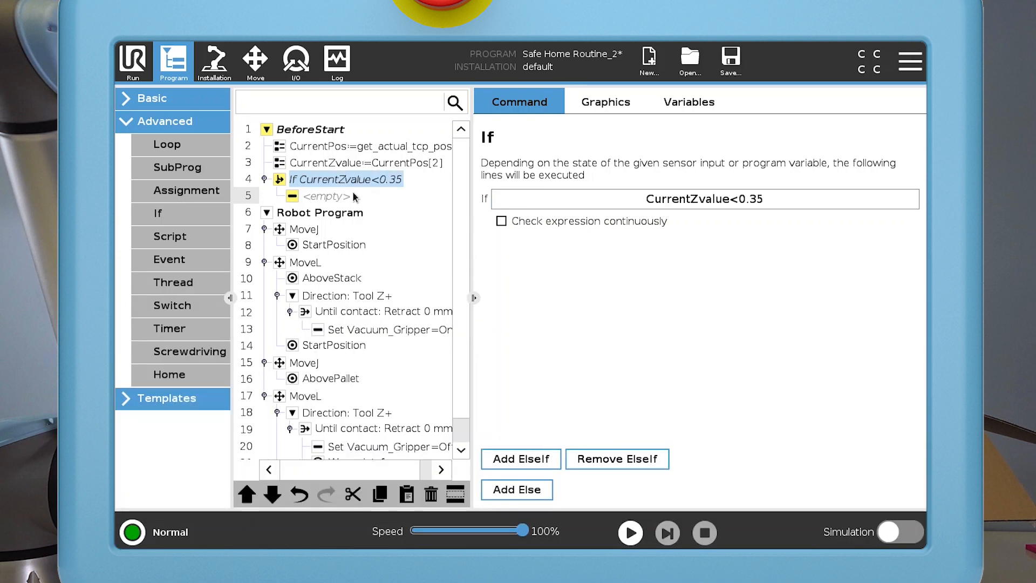
# - Add a Script line inside the If setting CurrentPos[2]=0.35
pyautogui.click(170, 236)
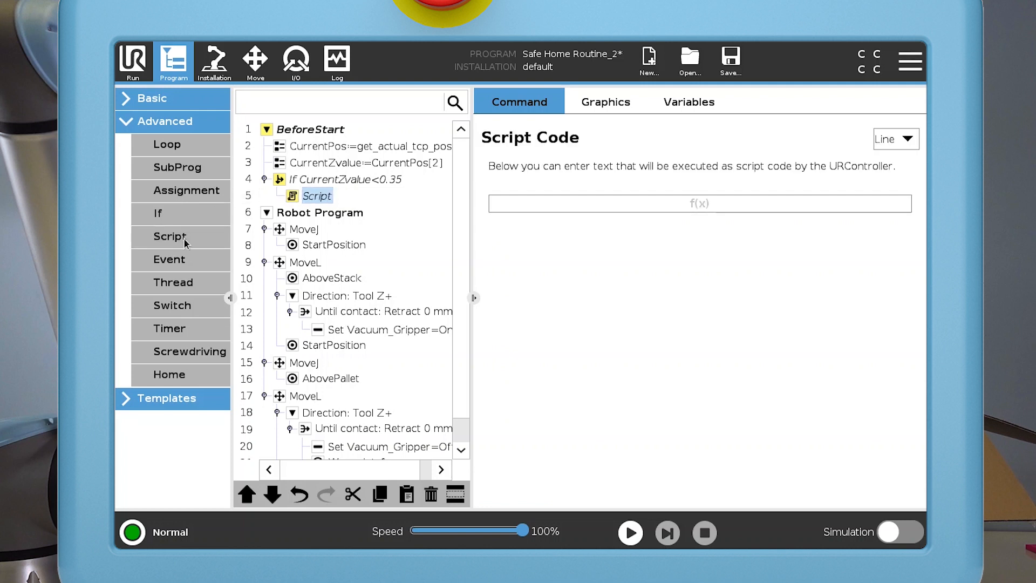
pyautogui.click(700, 204)
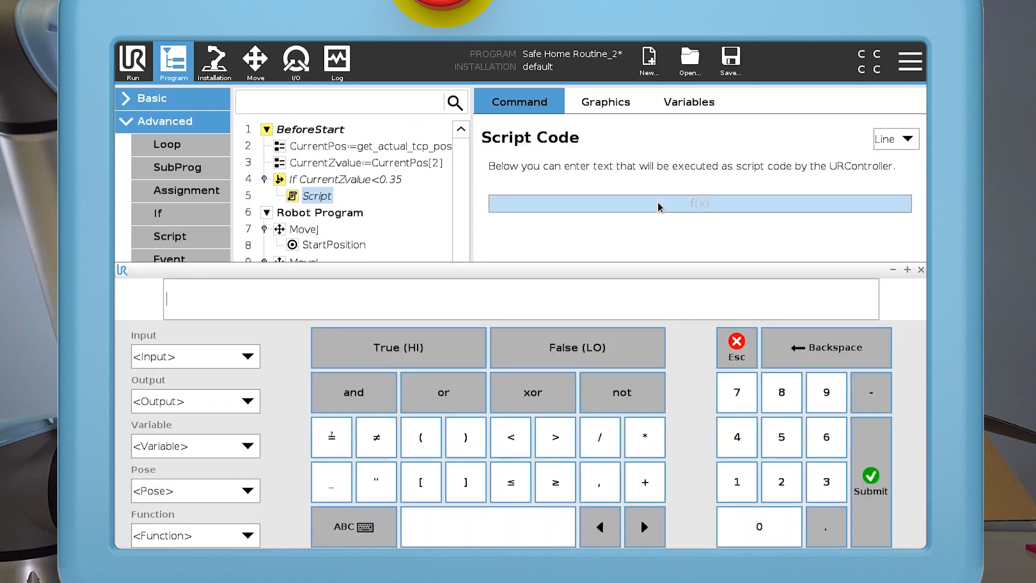
pyautogui.click(196, 446)
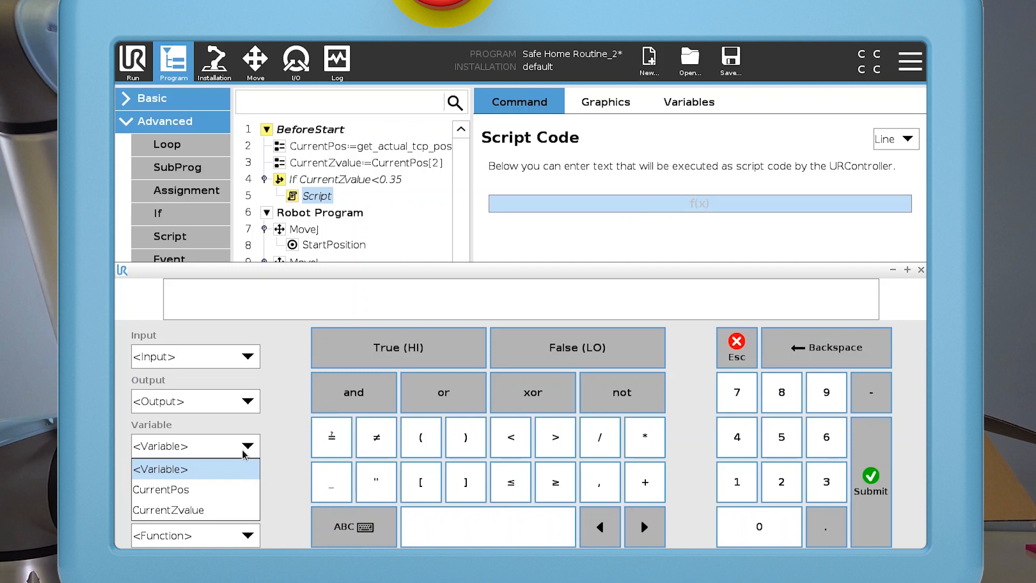
pyautogui.click(161, 489)
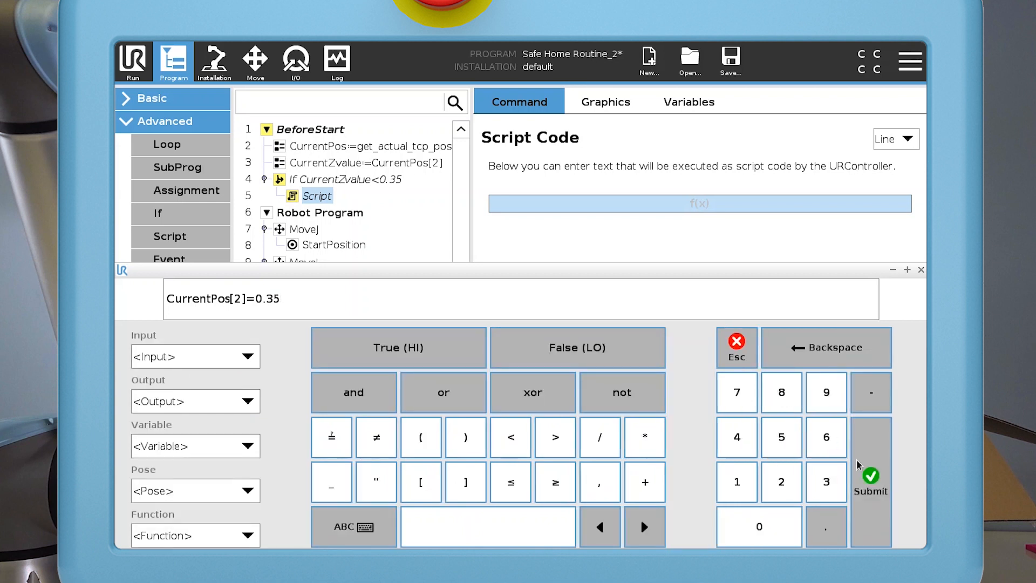
pyautogui.click(870, 480)
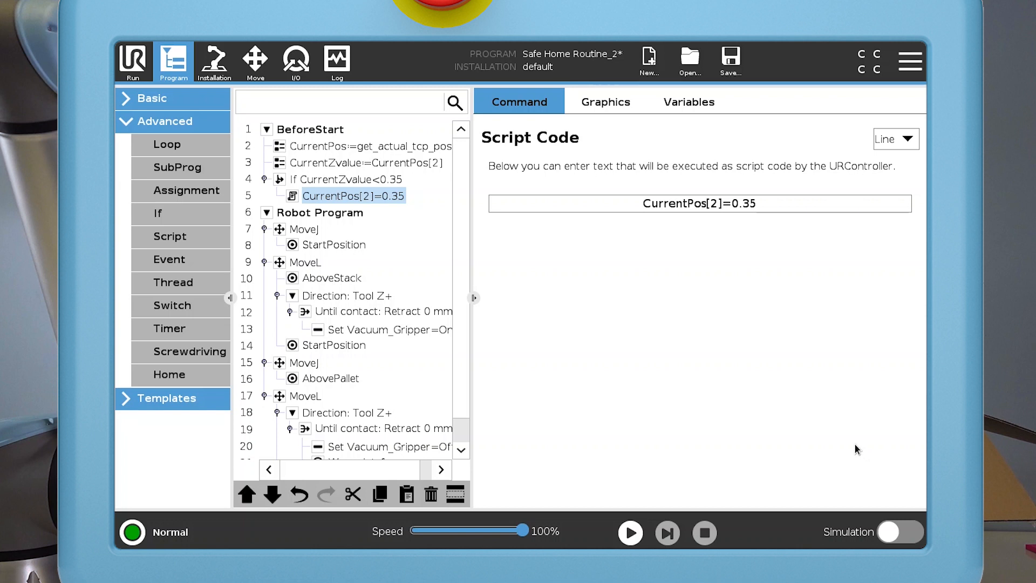
pyautogui.moveTo(167, 111)
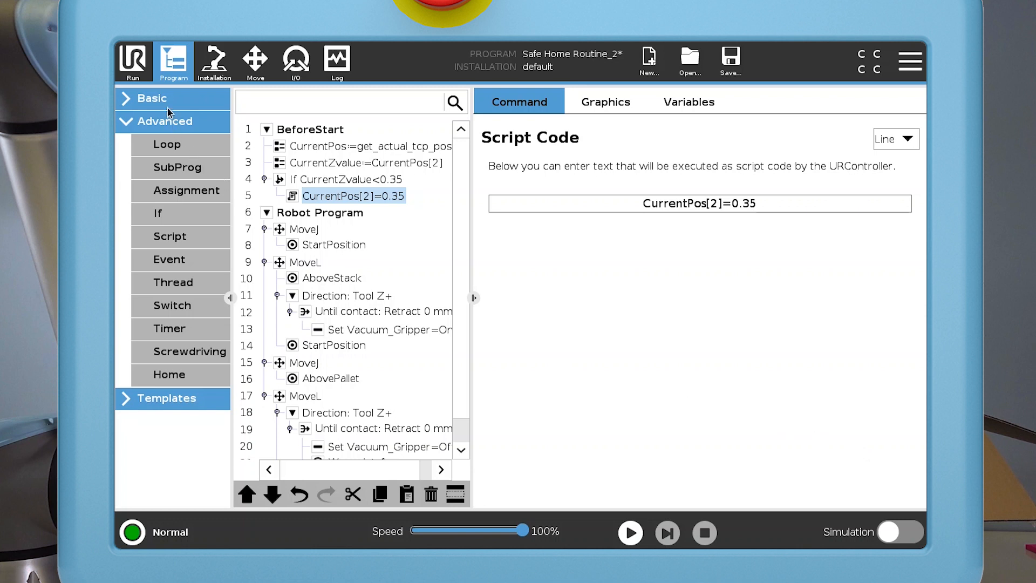
# - Insert a Move inside the If and change it to MoveL
pyautogui.click(152, 98)
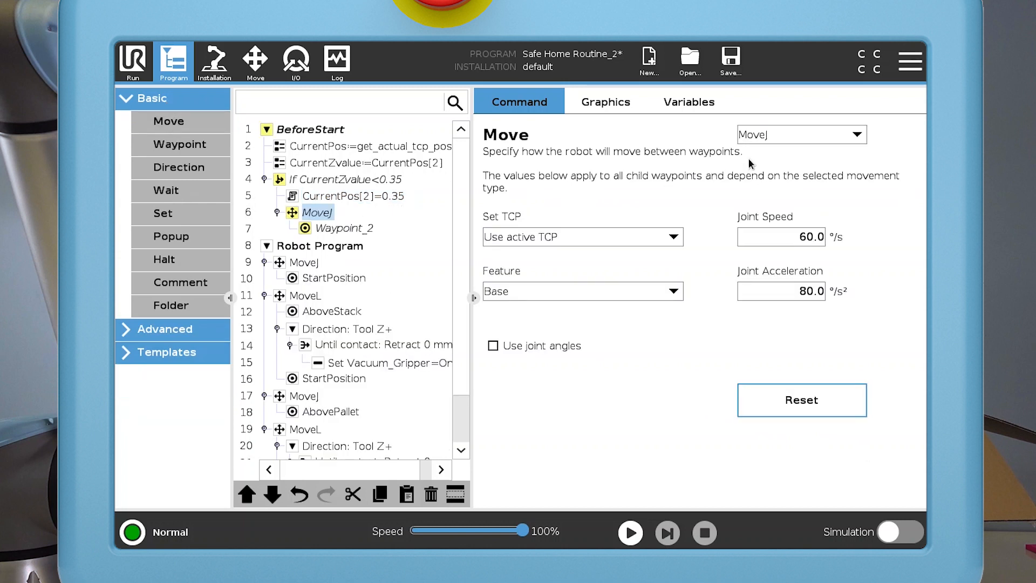
pyautogui.click(799, 134)
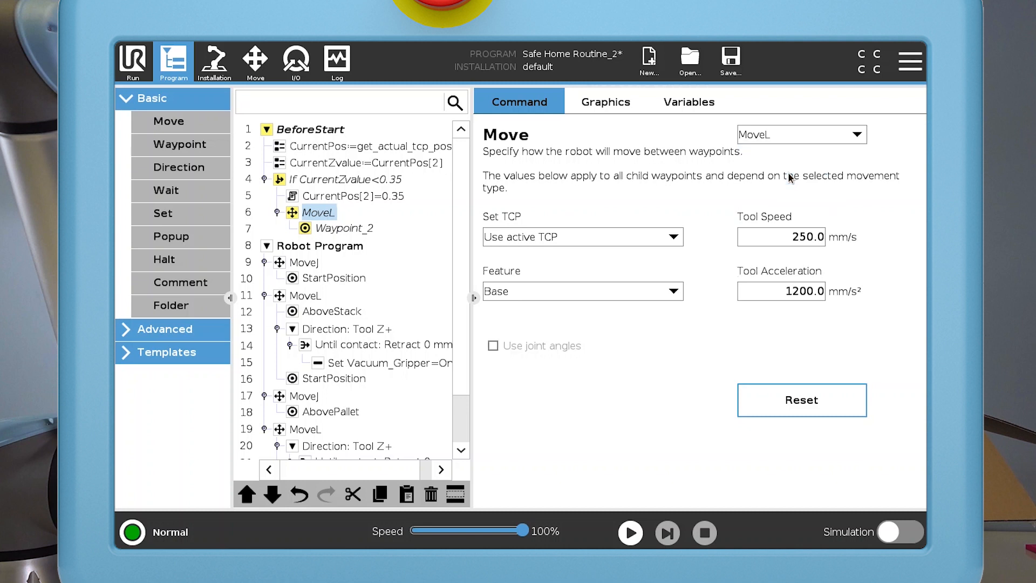
pyautogui.click(345, 228)
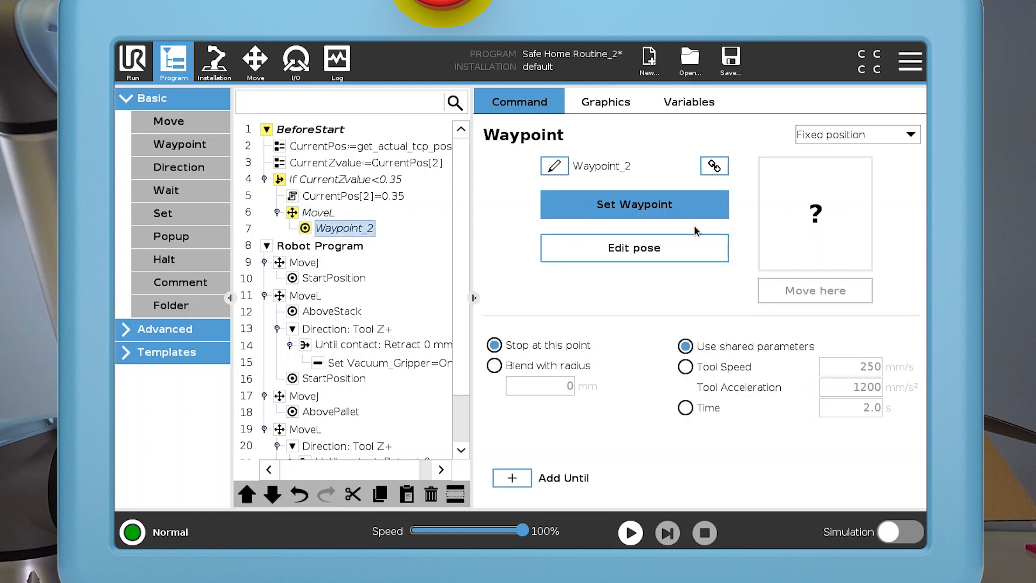
# - Make Waypoint_2 a Variable position targeting CurrentPos
pyautogui.click(857, 134)
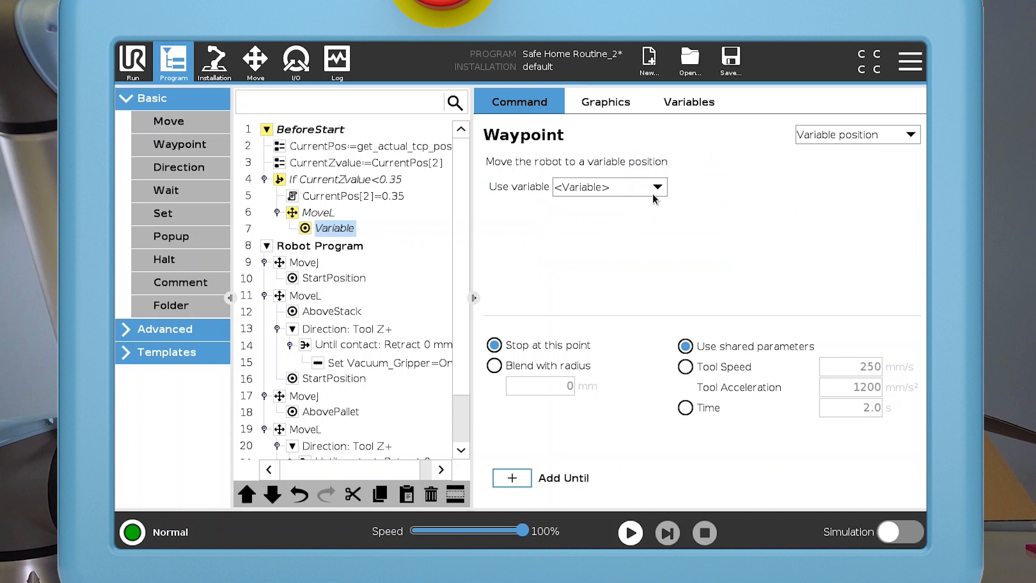
pyautogui.click(607, 187)
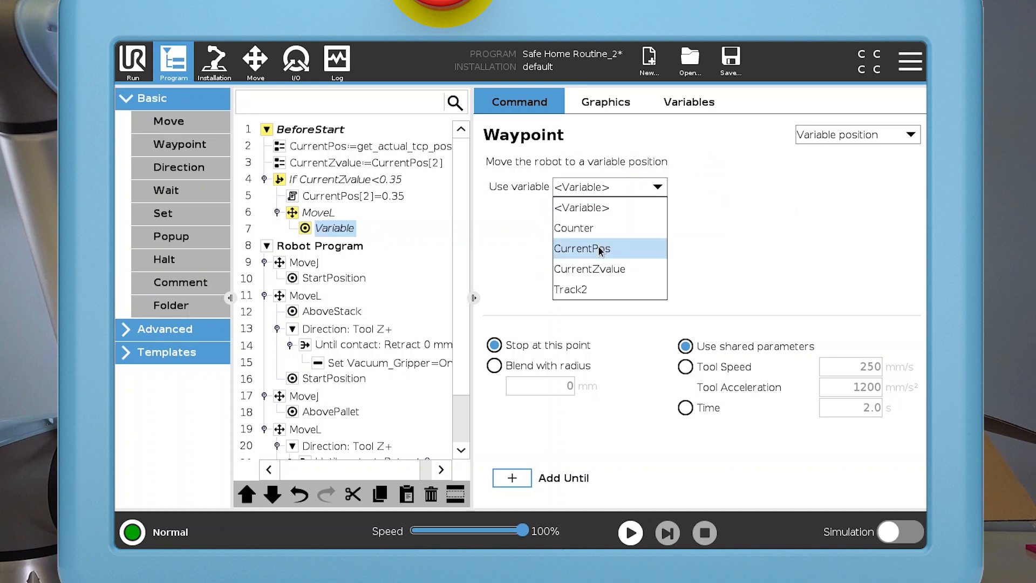
pyautogui.click(582, 248)
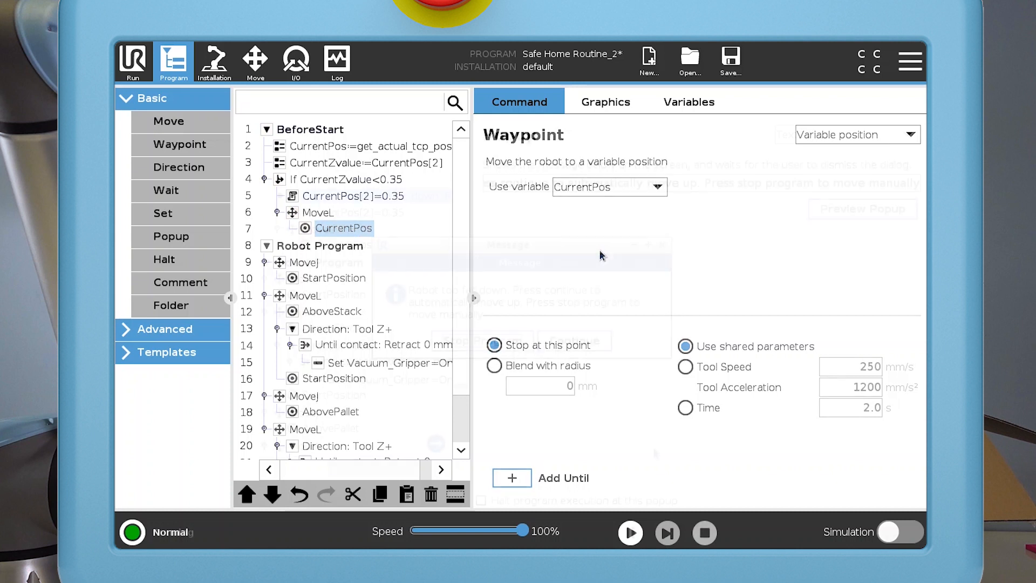
pyautogui.click(629, 532)
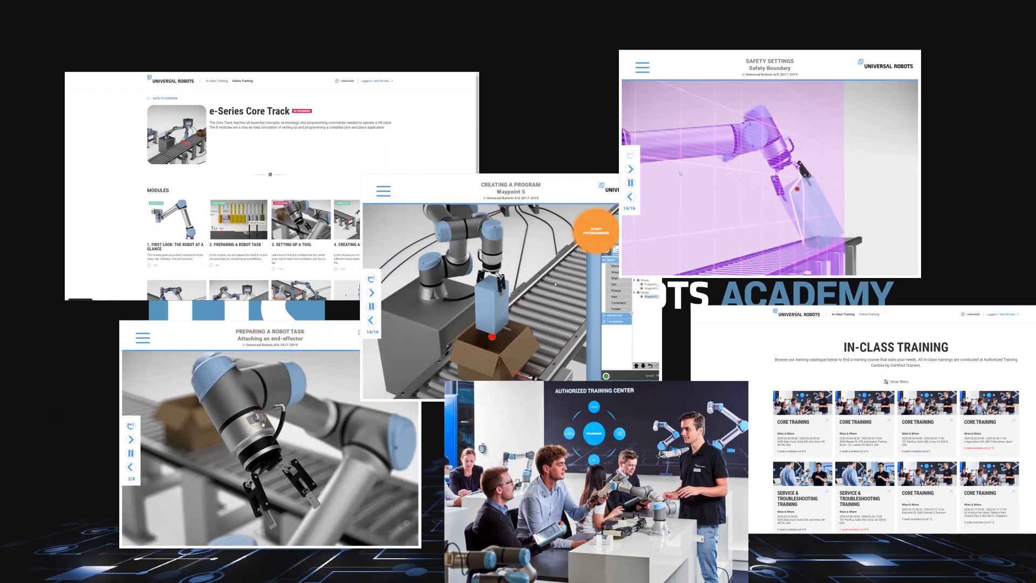
pyautogui.click(594, 230)
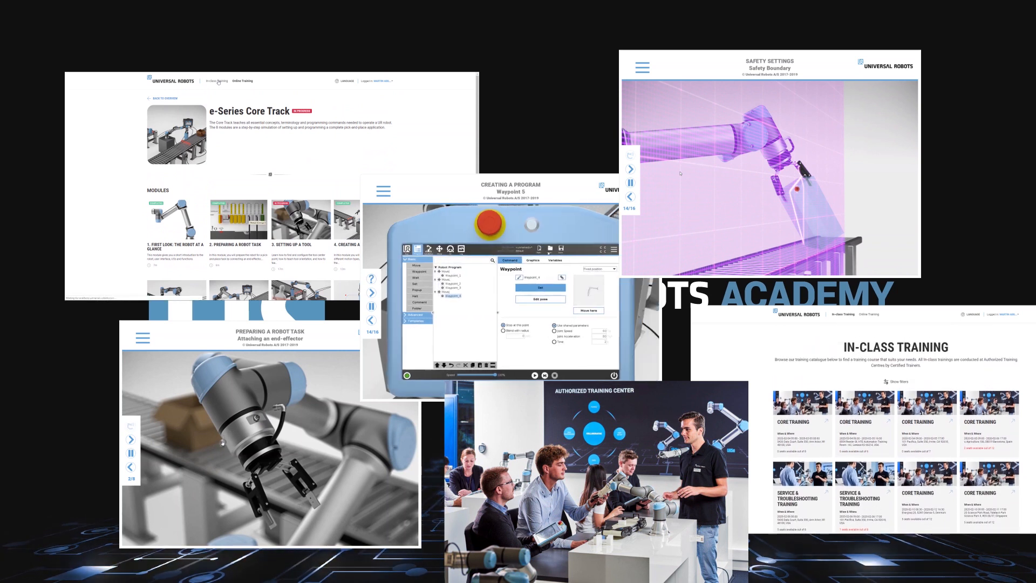